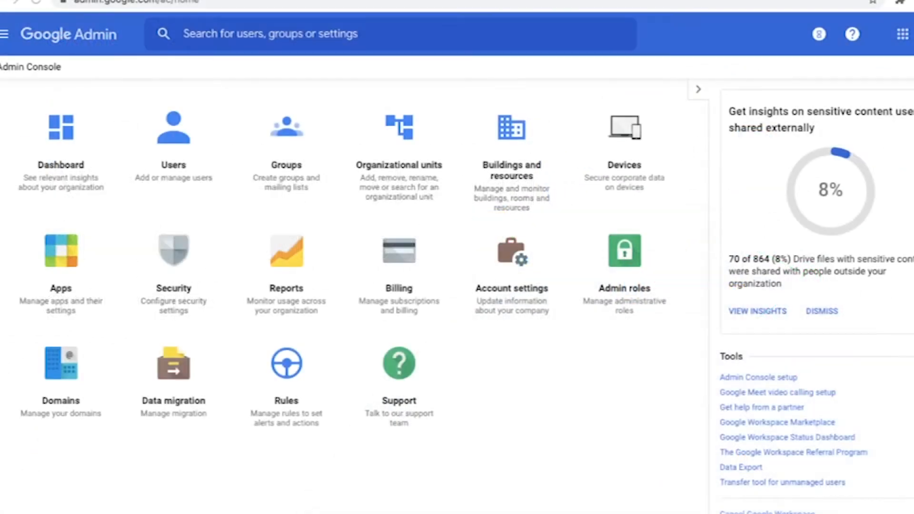
{"action": "mouse_move", "coordinate": [398, 269]}
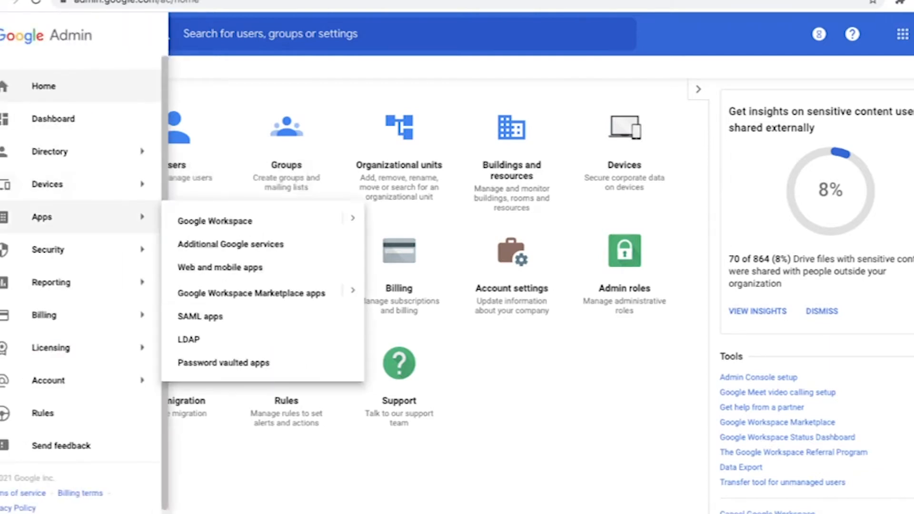
Show the Google Workspace services list to reach the Drive and Docs settings page.
{"action": "left_click", "coordinate": [214, 220]}
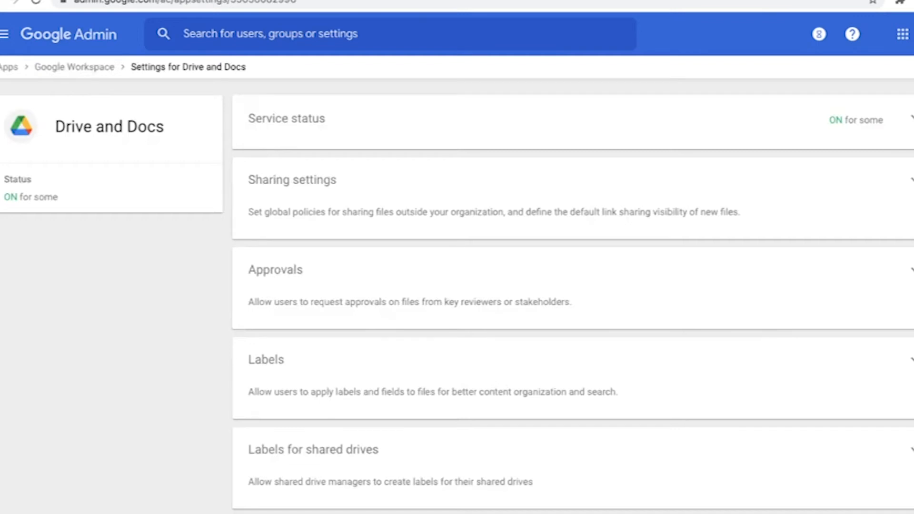
Set sharing outside G-Guardians to Whitelisted Domains in the expanded Sharing settings card.
{"action": "left_click", "coordinate": [291, 180]}
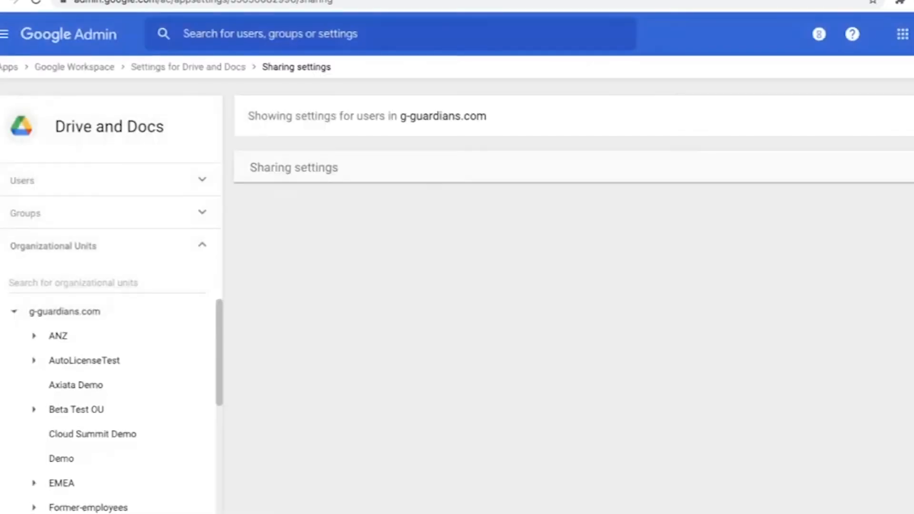
{"action": "left_click", "coordinate": [293, 167]}
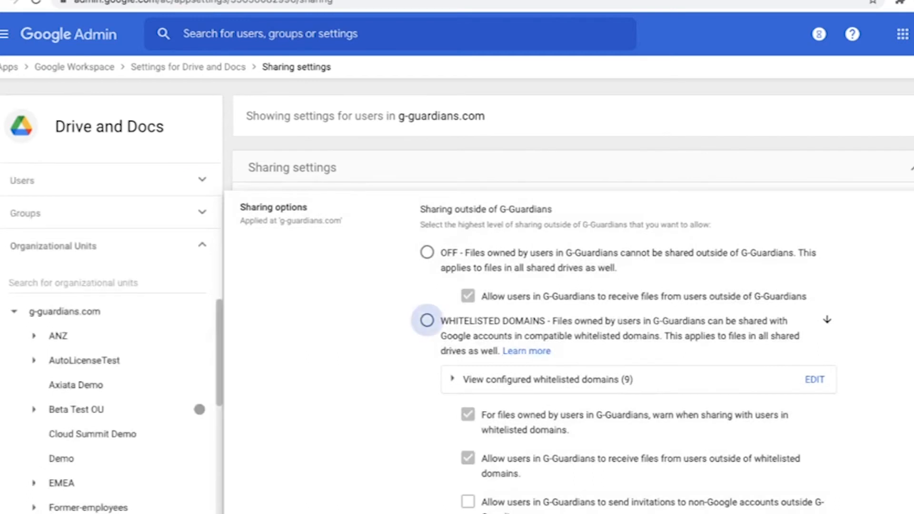
{"action": "left_click", "coordinate": [426, 321]}
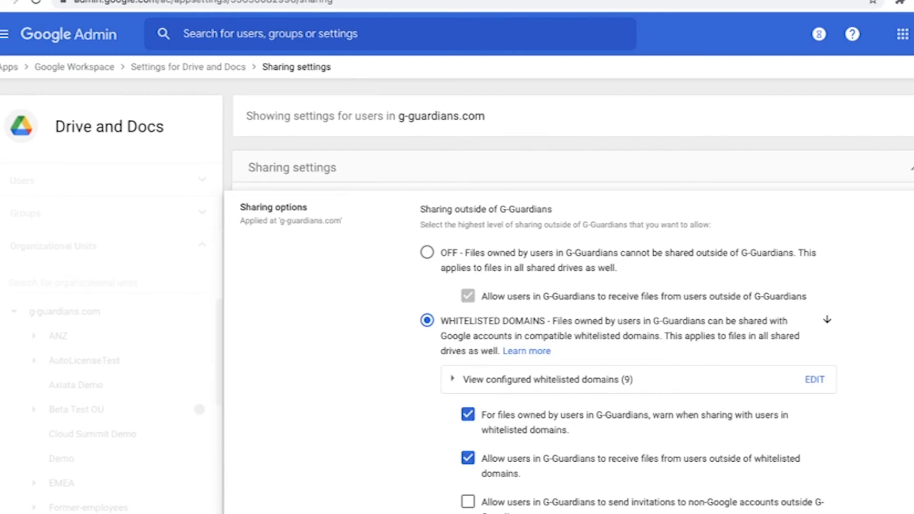
{"action": "scroll", "scroll_direction": "down", "scroll_amount": 3}
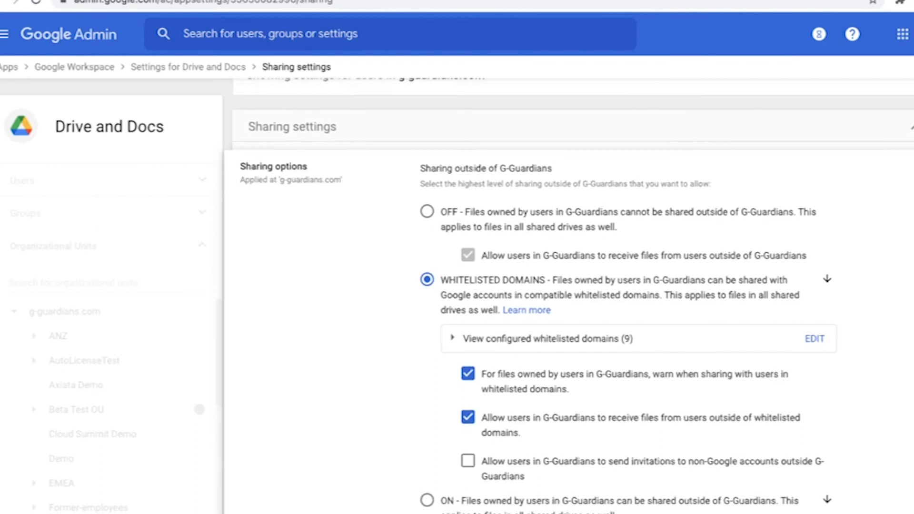